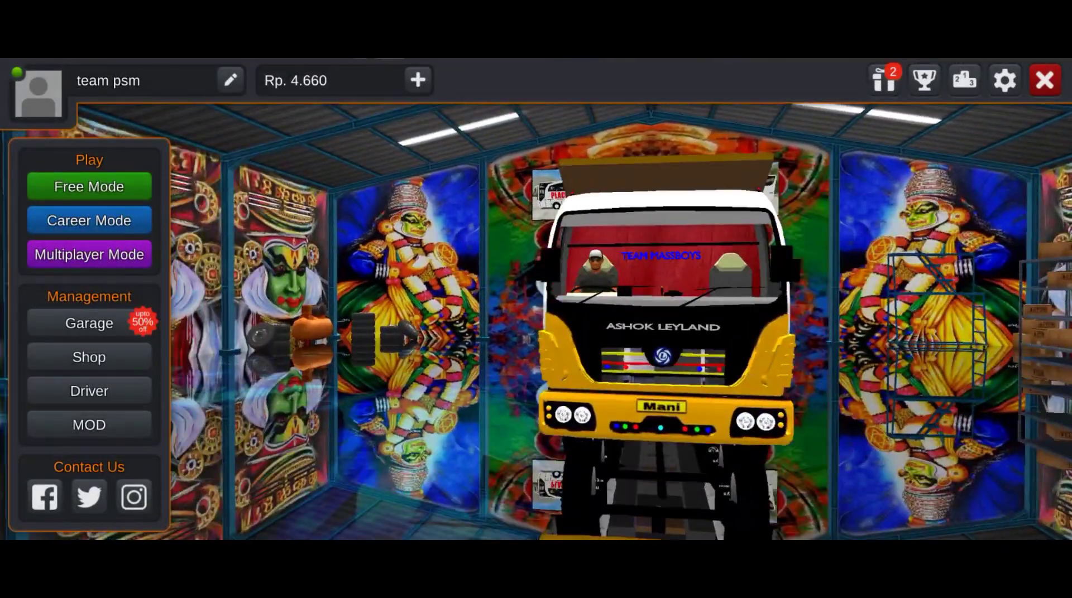
Step: Preview the drivers Gilang and Mulyono, then return to the main garage
{"action": "left_click", "coordinate": [88, 391]}
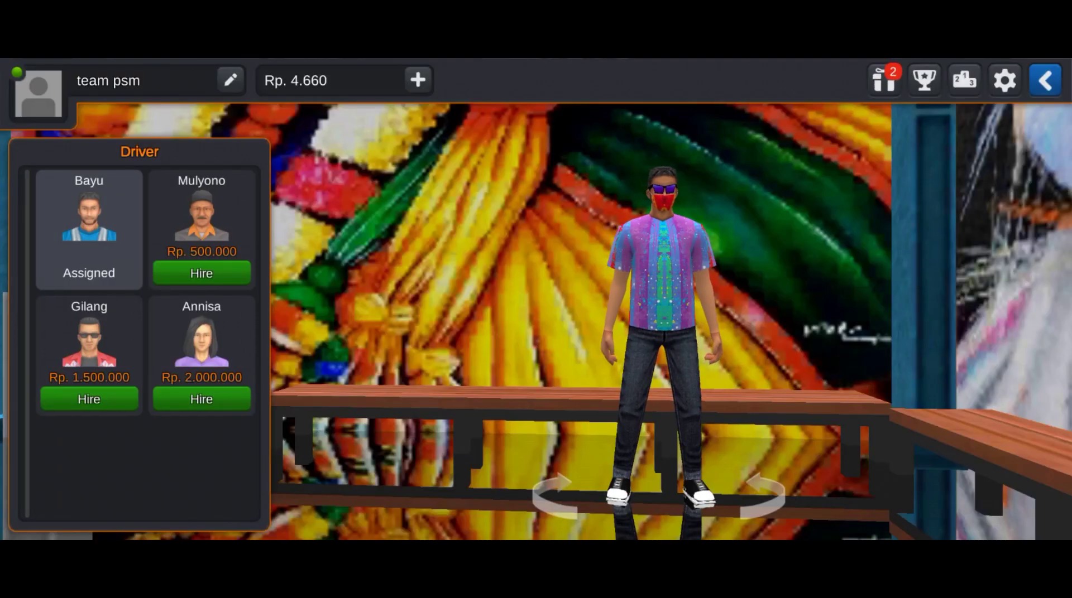
{"action": "left_click", "coordinate": [752, 495]}
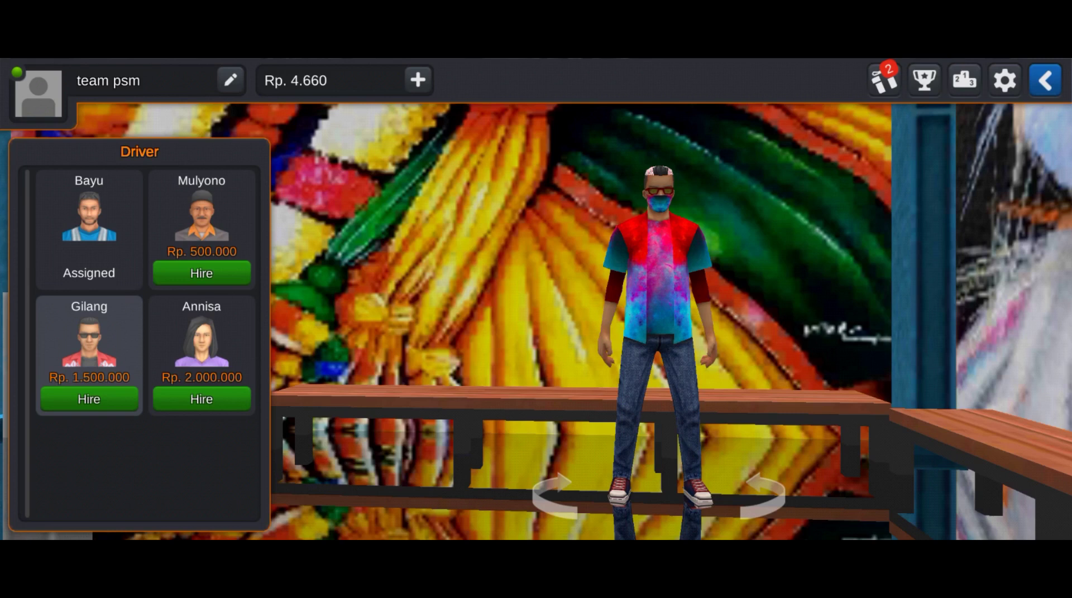
{"action": "left_click", "coordinate": [752, 494]}
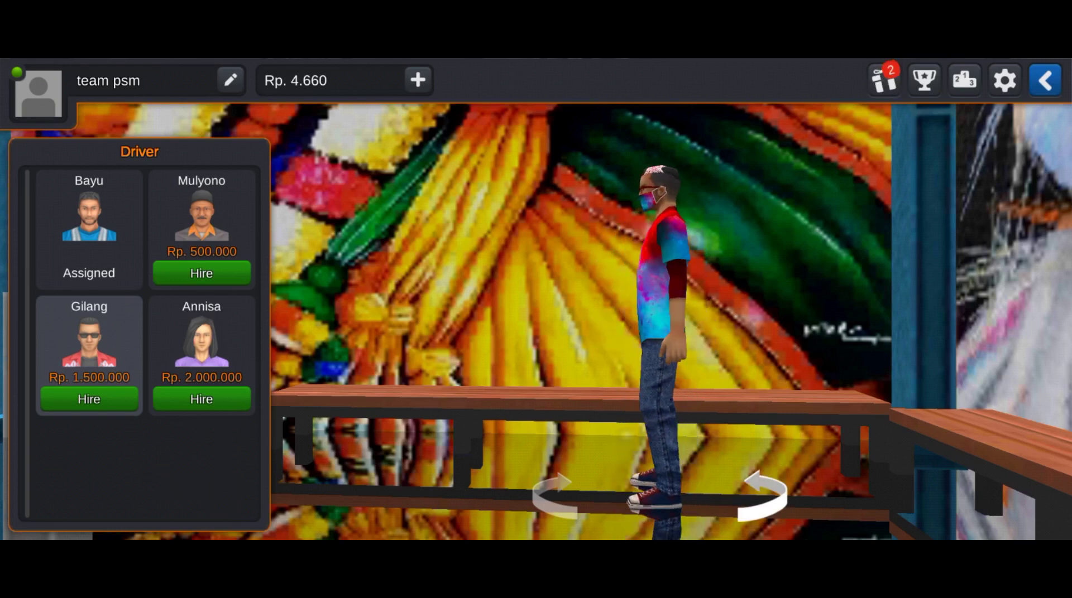
{"action": "left_click", "coordinate": [201, 335]}
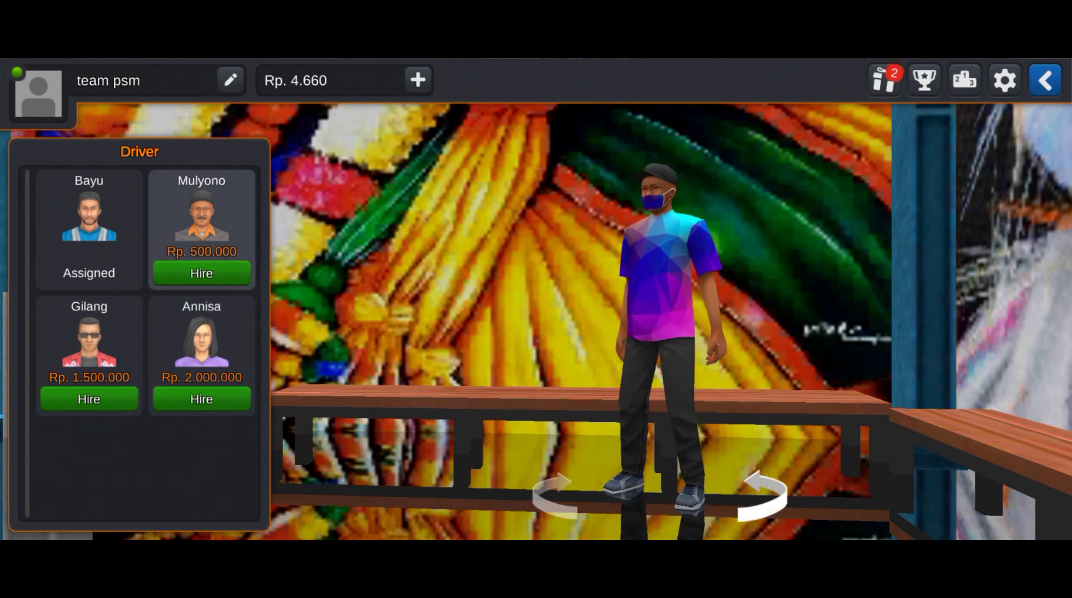
{"action": "left_click", "coordinate": [1045, 79]}
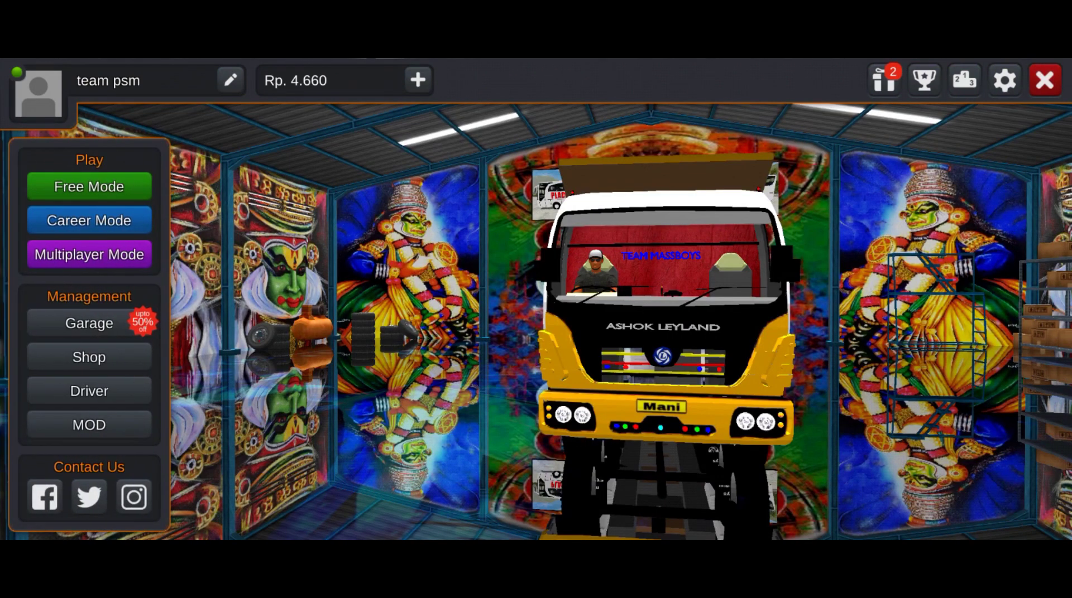
Step: Start Free Mode, leave the departure-city map, and open the mod vehicle selection
{"action": "left_click", "coordinate": [88, 186]}
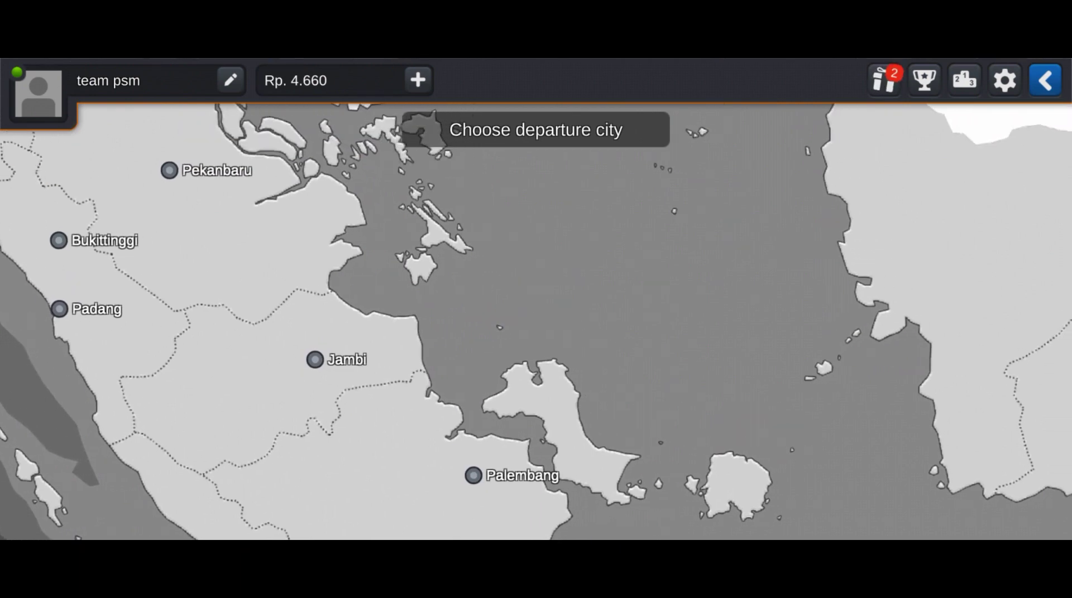
{"action": "left_click", "coordinate": [1045, 80]}
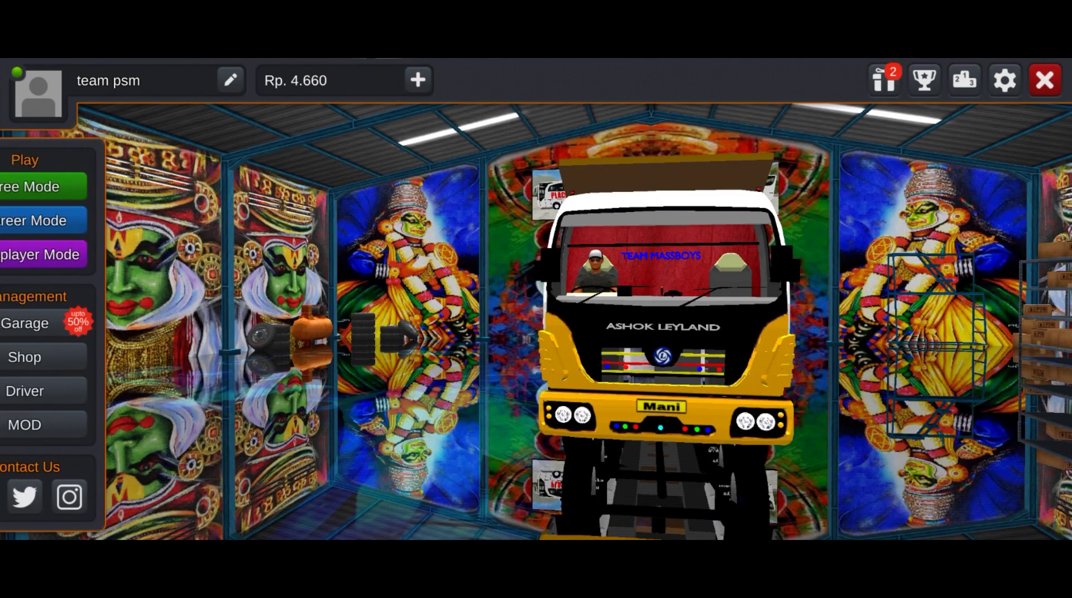
{"action": "left_click", "coordinate": [24, 425]}
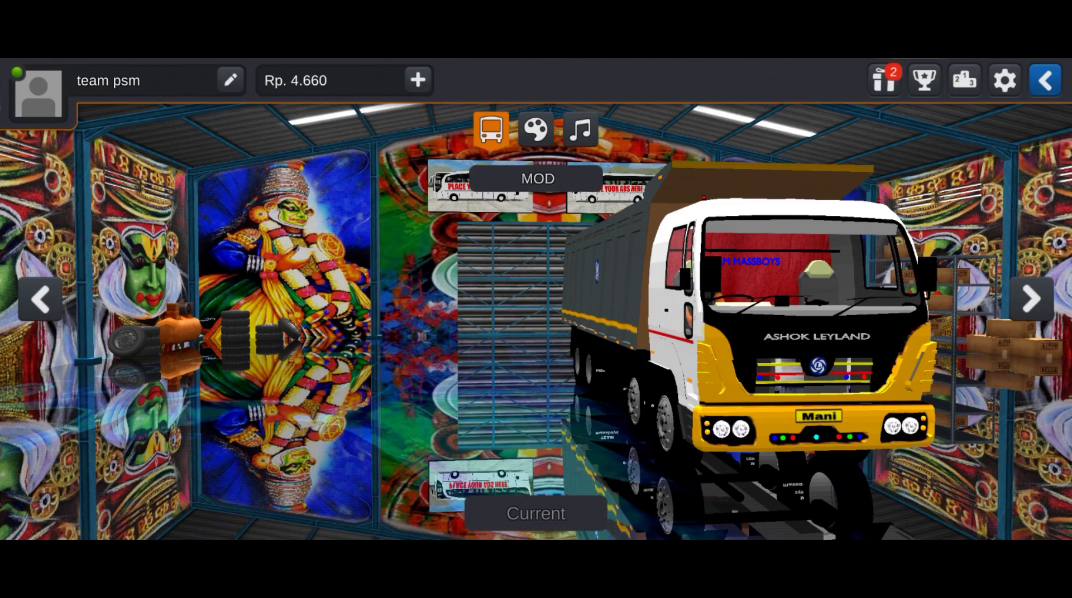
Step: Browse the installed mod vehicles past the red bus to the blue bus and beyond
{"action": "left_click", "coordinate": [1031, 300]}
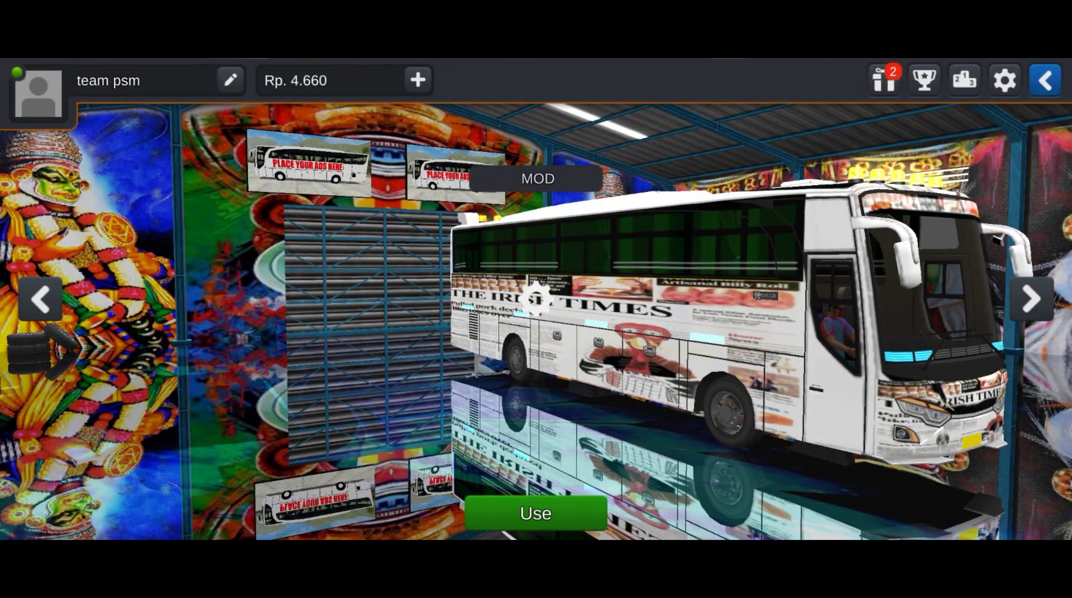
{"action": "left_click", "coordinate": [1031, 299]}
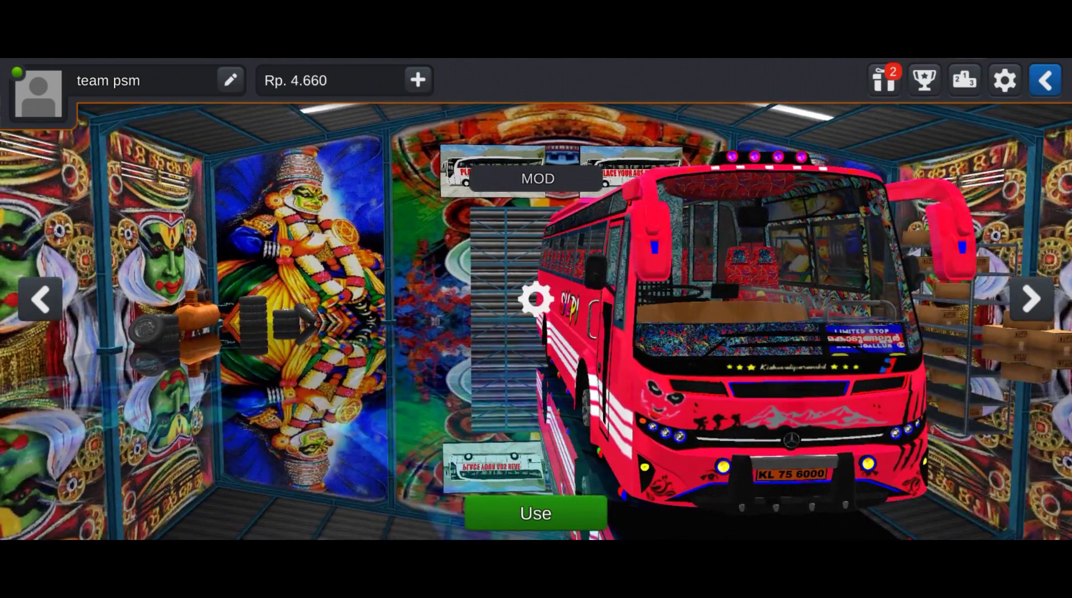
{"action": "left_click", "coordinate": [1031, 299]}
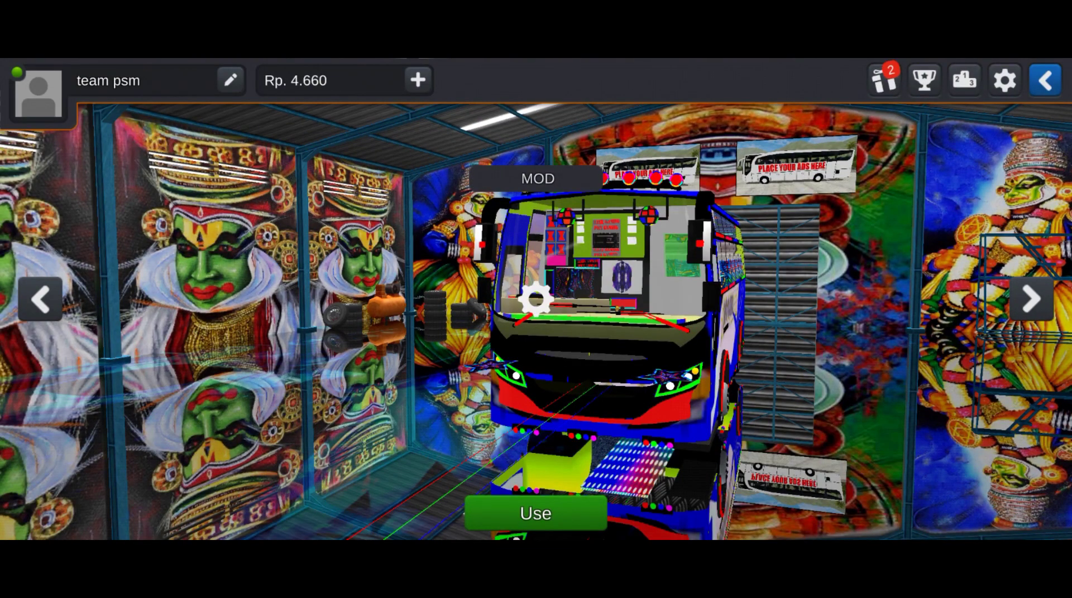
{"action": "left_click", "coordinate": [1031, 299]}
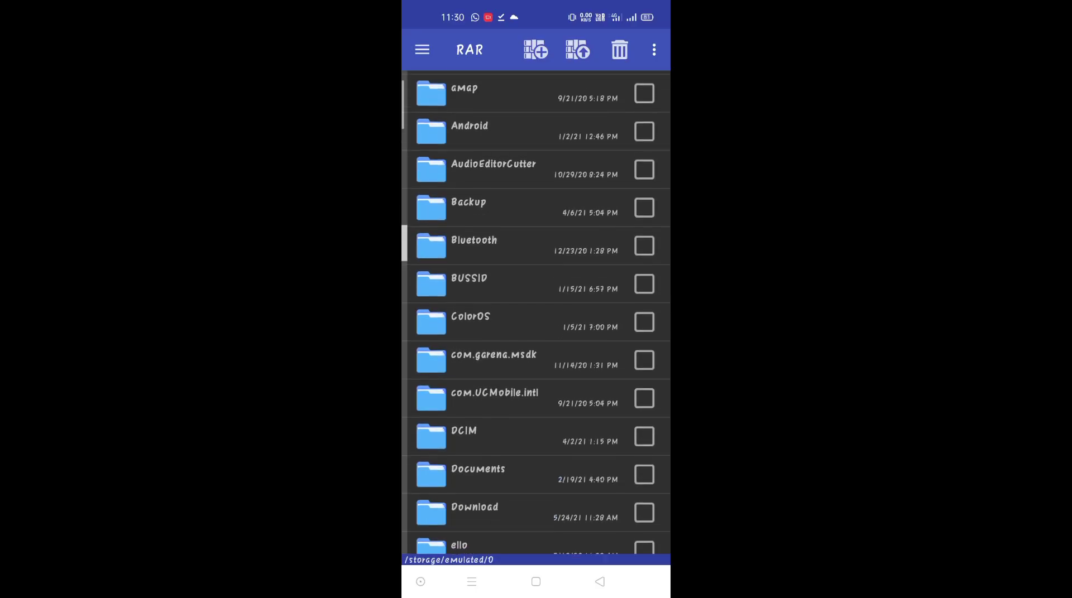
Step: In RAR's Download folder, scroll to and open the Garage folder of downloaded mods
{"action": "left_click", "coordinate": [475, 513]}
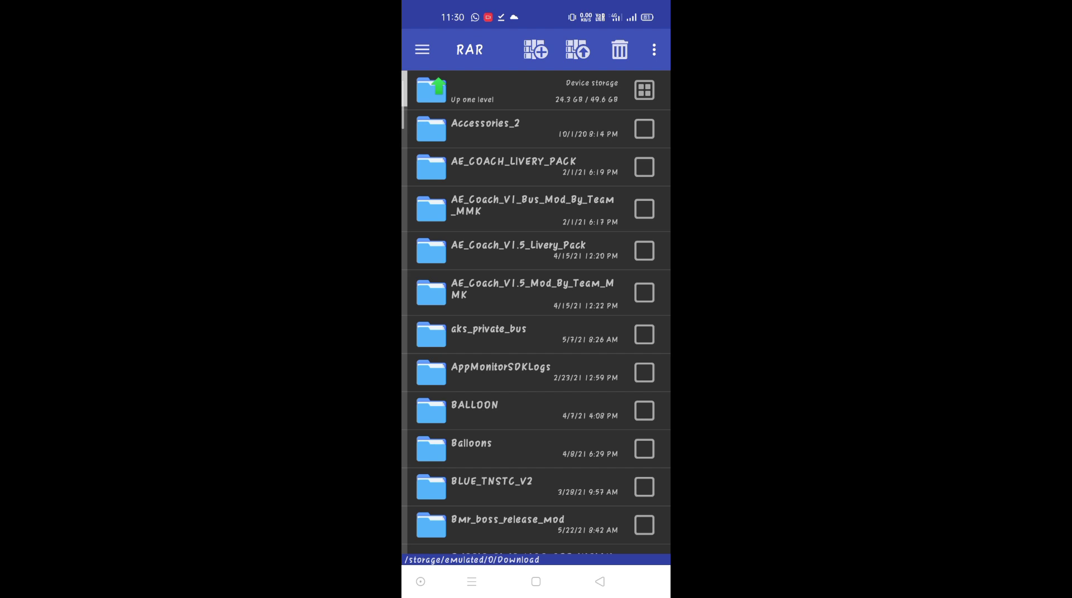
{"action": "scroll", "scroll_direction": "down", "scroll_amount": 3}
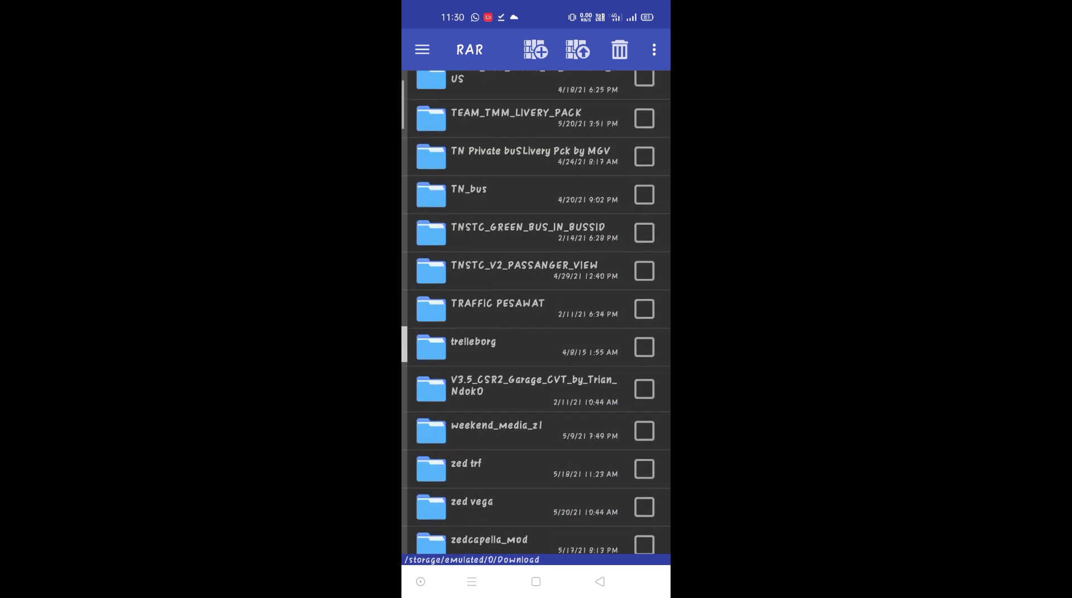
{"action": "scroll", "scroll_direction": "down", "scroll_amount": 3}
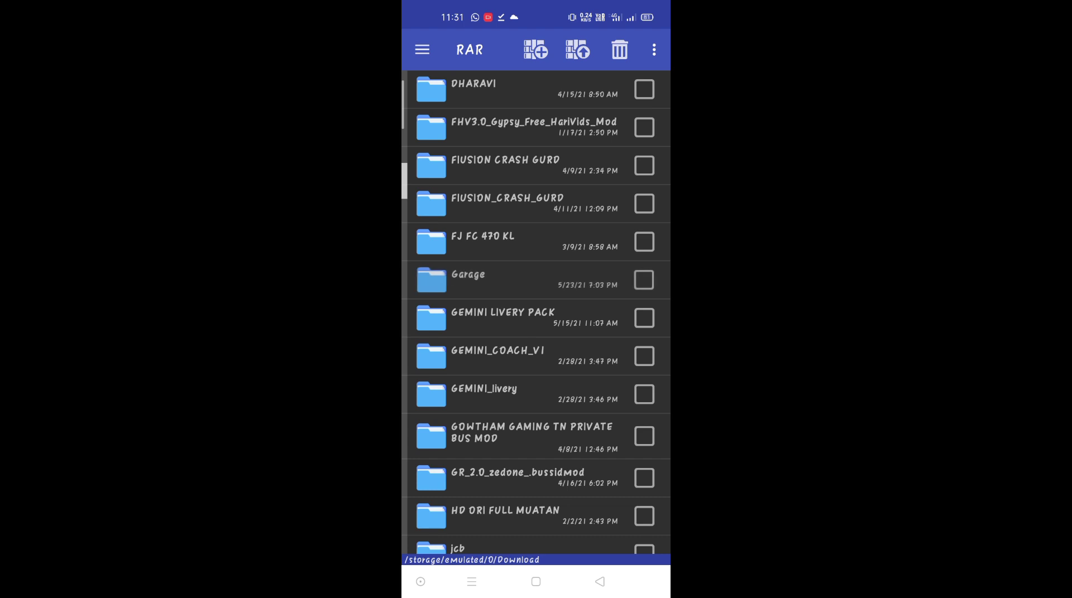
{"action": "left_click", "coordinate": [466, 279]}
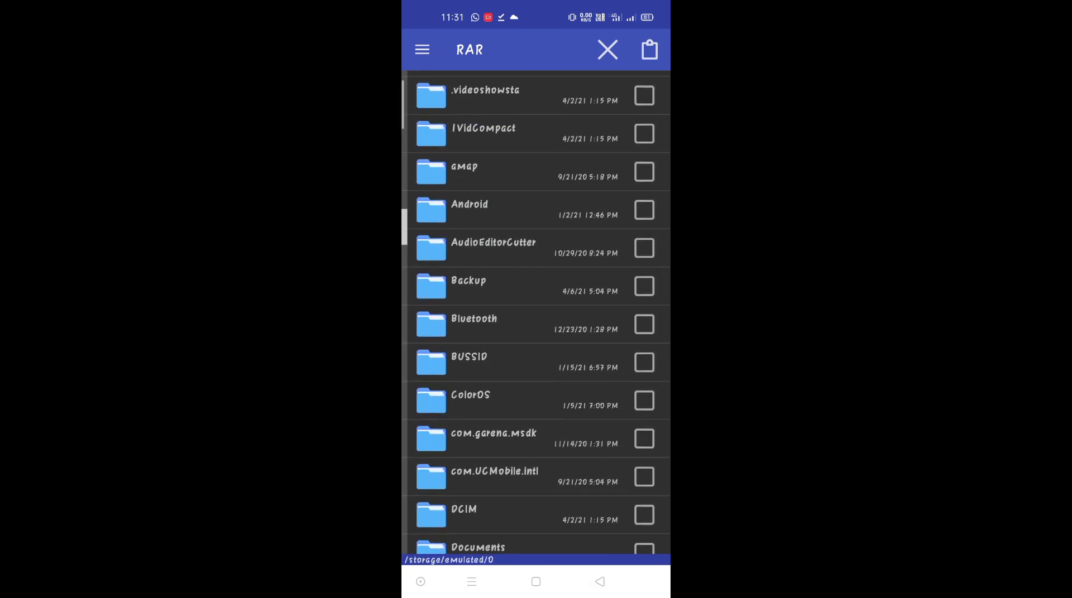
Step: Open the BUSSID obb under Android > obb as an archive and paste the mod files into Data
{"action": "left_click", "coordinate": [470, 210]}
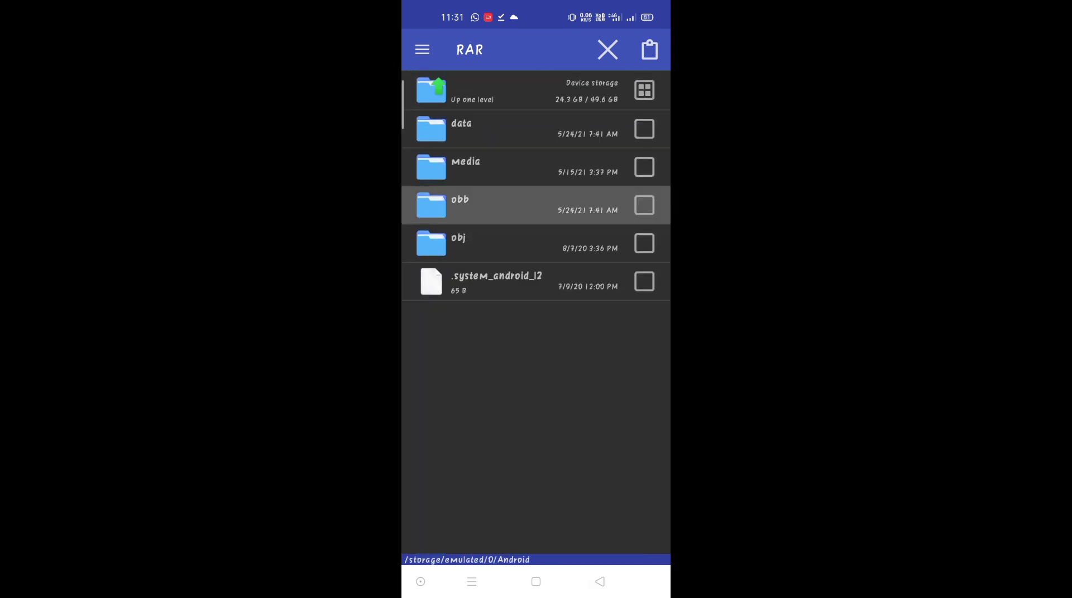
{"action": "left_click", "coordinate": [527, 205]}
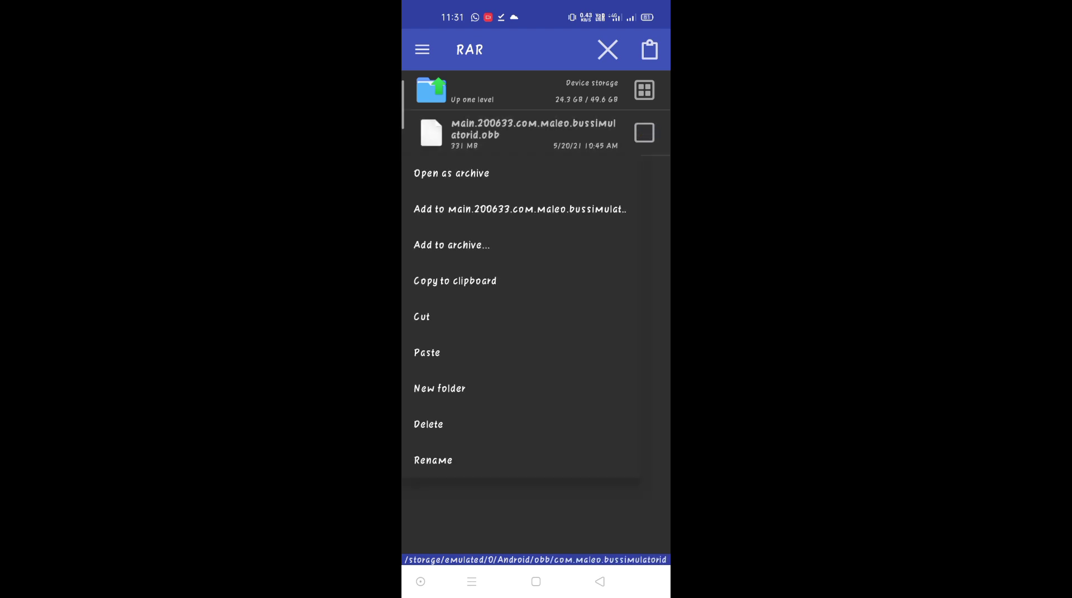
{"action": "left_click", "coordinate": [450, 173]}
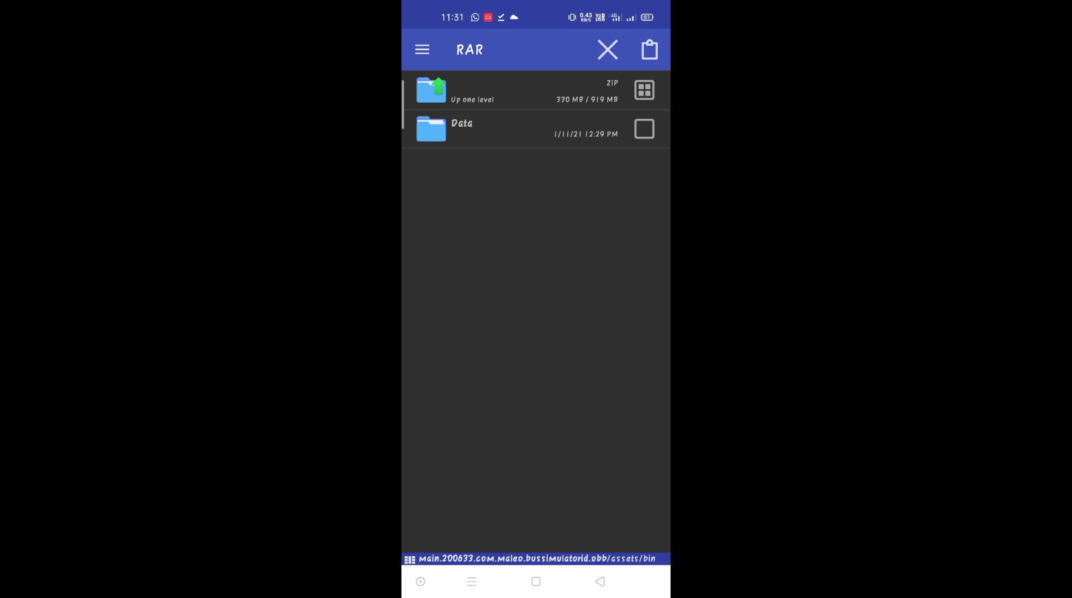
{"action": "left_click", "coordinate": [642, 90]}
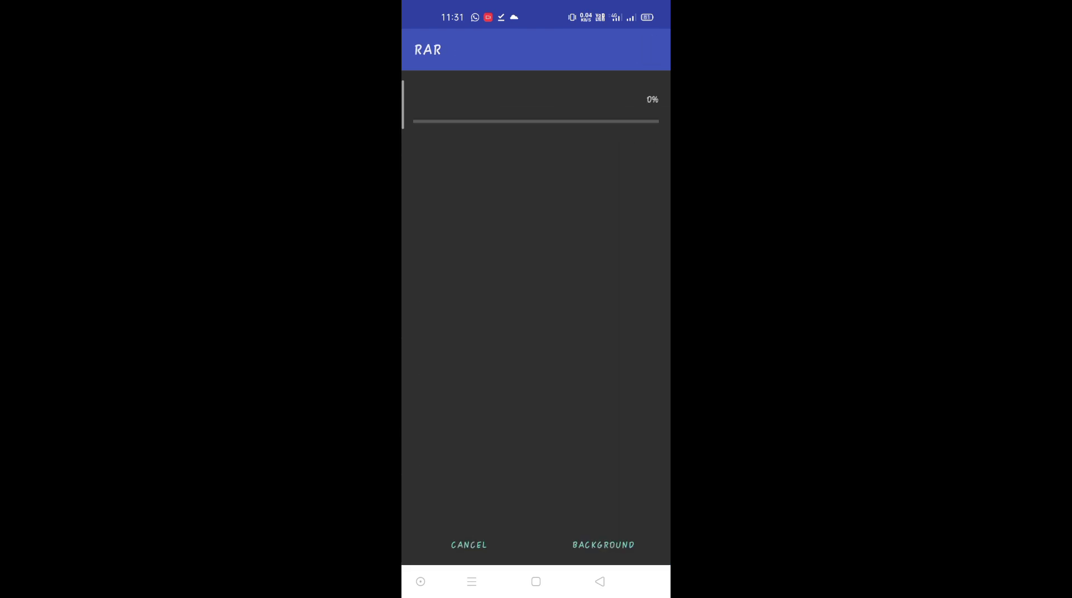